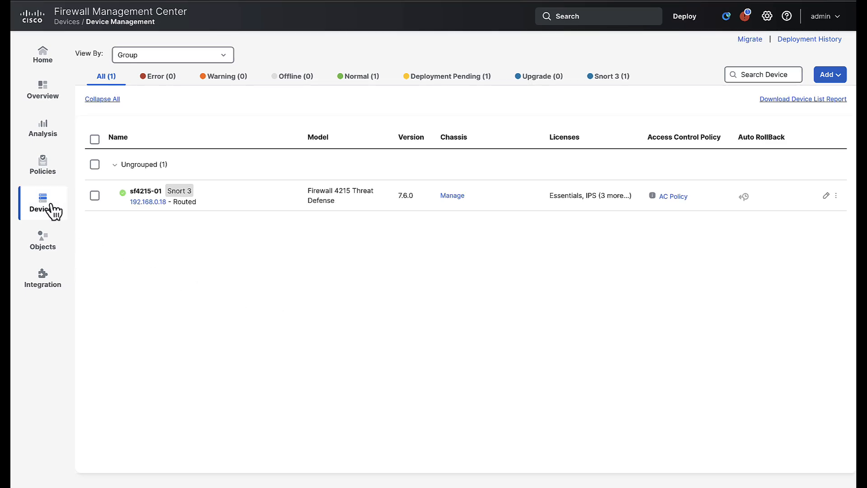
Show the Device Management list and bring up the action menu for firewall sf4215-01
{"action": "left_click", "coordinate": [43, 203]}
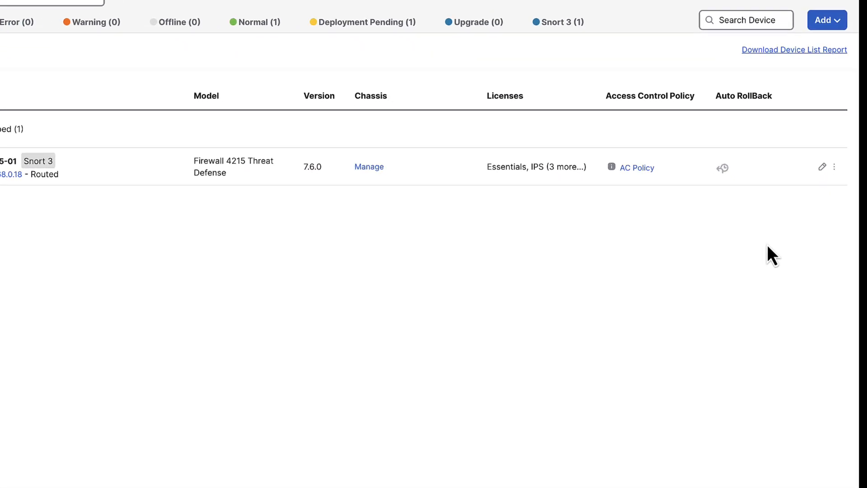
{"action": "left_click", "coordinate": [834, 167]}
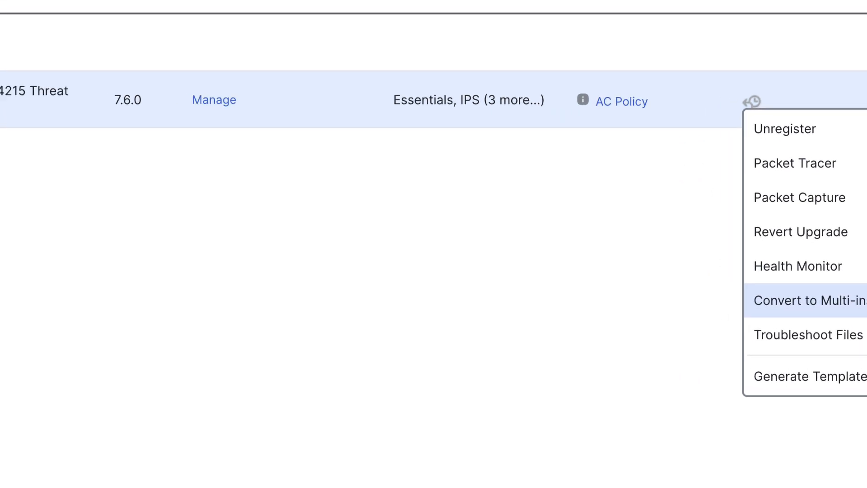
Choose Convert to Multi-instance for sf4215-01 to show the configuration-erase and reboot warning
{"action": "left_click", "coordinate": [807, 299]}
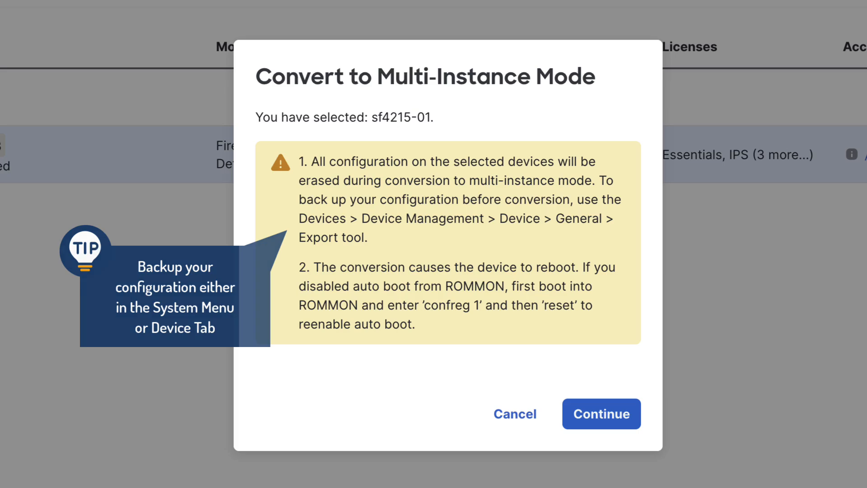
{"action": "left_click", "coordinate": [514, 413]}
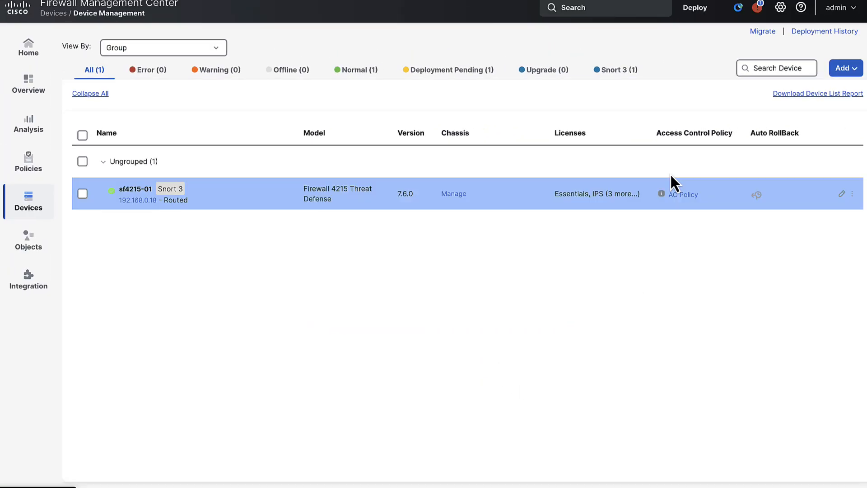
{"action": "left_click", "coordinate": [780, 15]}
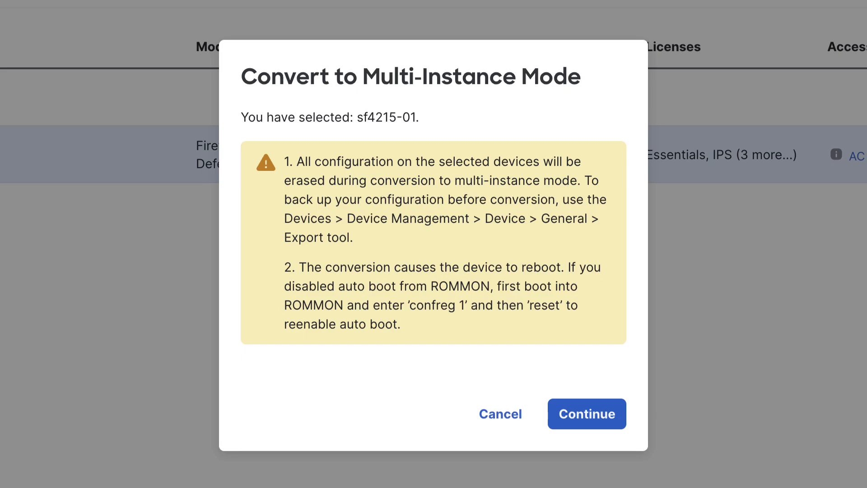
Continue past the warning and name the converted device sf4215-01_MI_Manager
{"action": "left_click", "coordinate": [586, 414]}
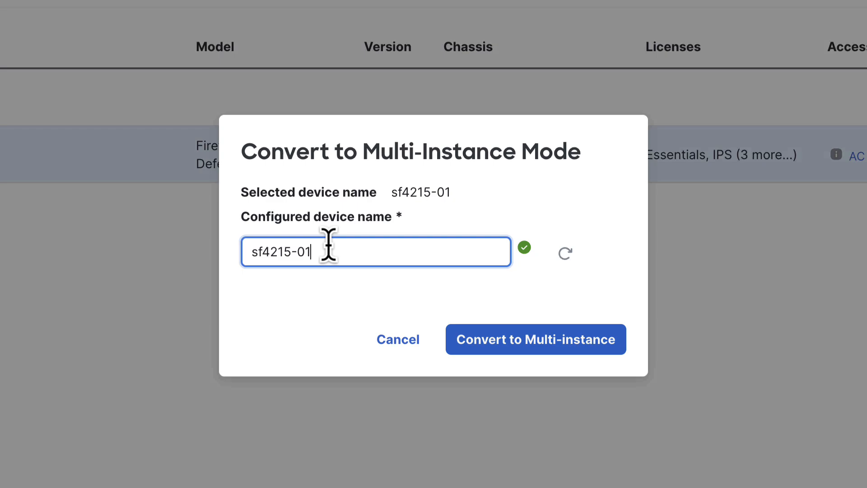
{"action": "type", "text": "_MI"}
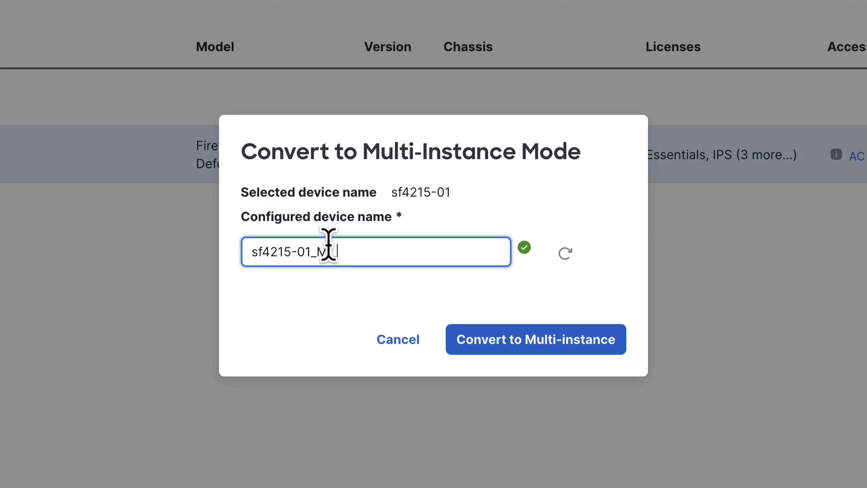
{"action": "type", "text": "Manager"}
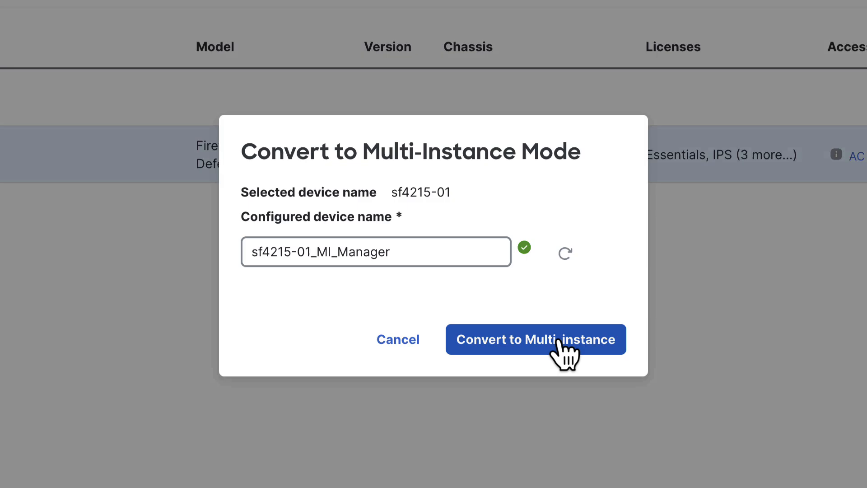
Run the conversion and follow its tasks until sf4215-01_MI_Manager registers as a Multi-Instance Supervisor
{"action": "left_click", "coordinate": [535, 339]}
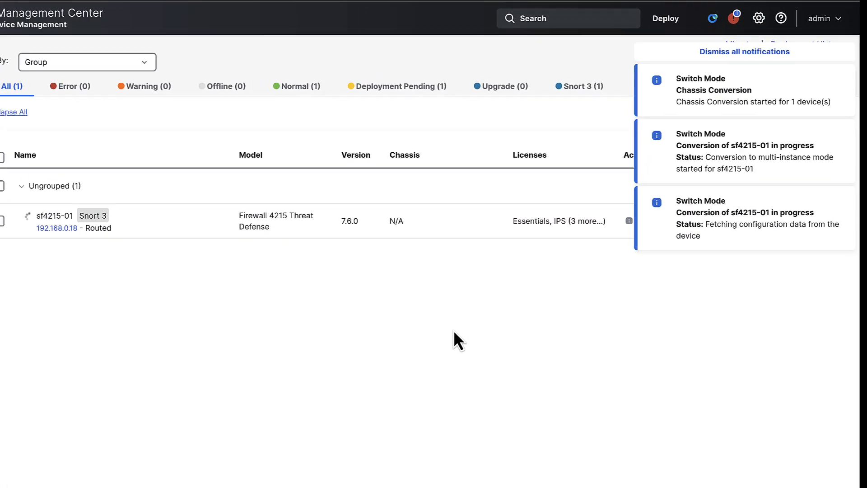
{"action": "left_click", "coordinate": [712, 18]}
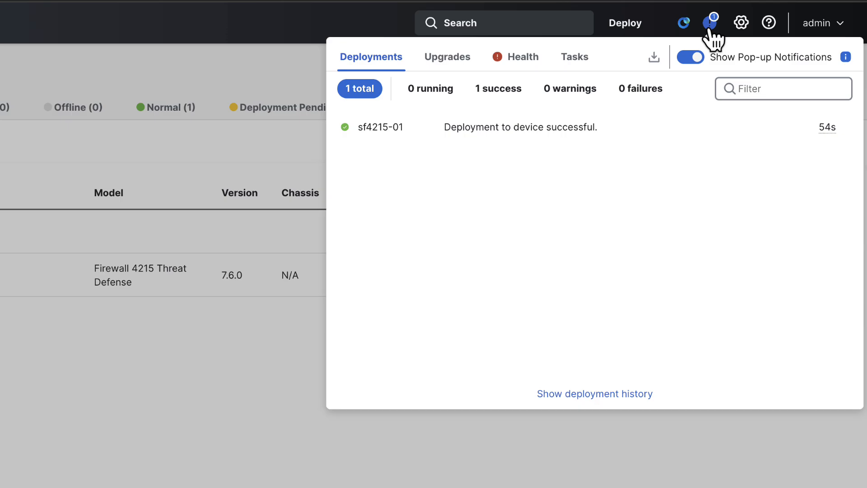
{"action": "left_click", "coordinate": [575, 56]}
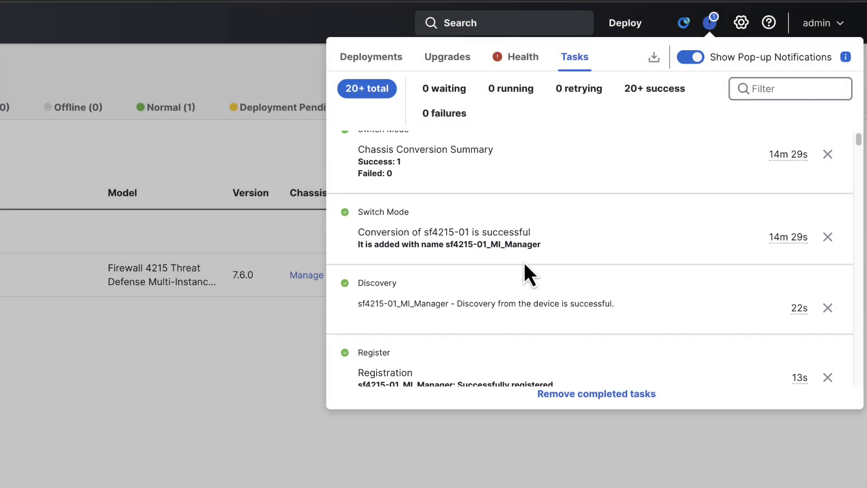
{"action": "scroll", "scroll_direction": "down", "scroll_amount": 3}
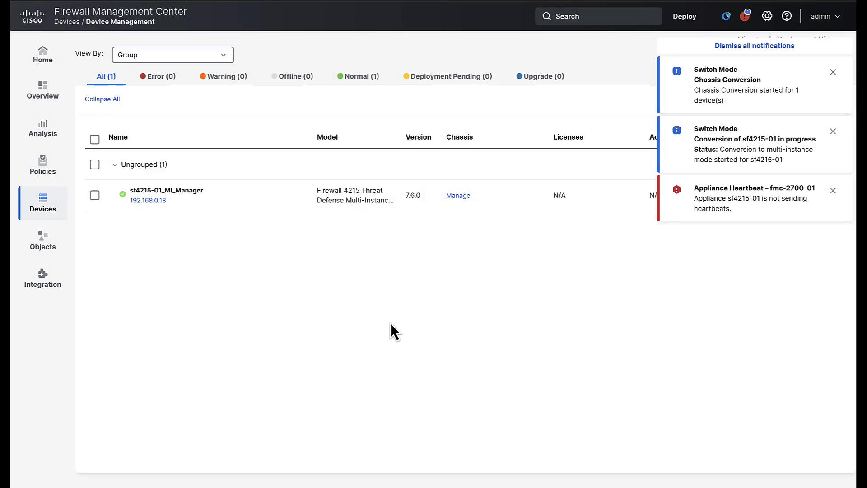
{"action": "mouse_move", "coordinate": [798, 132]}
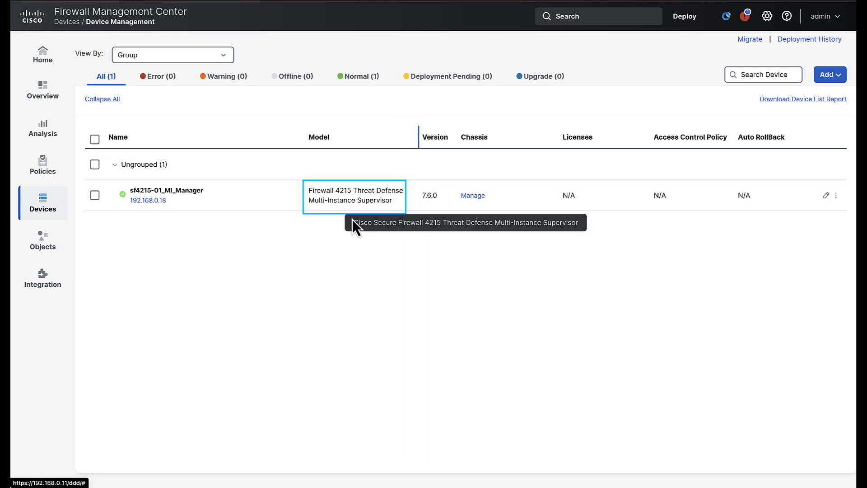
{"action": "mouse_move", "coordinate": [472, 195]}
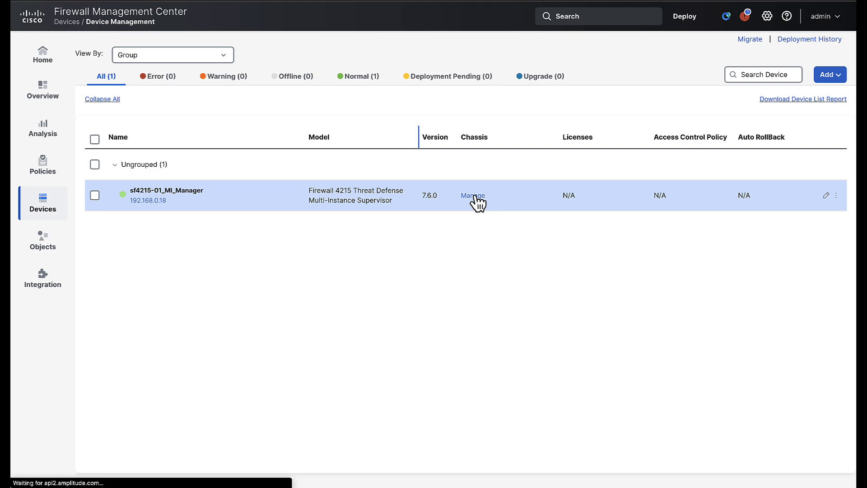
Manage the chassis of sf4215-01_MI_Manager, review its Summary and show the empty Instances list
{"action": "left_click", "coordinate": [472, 195]}
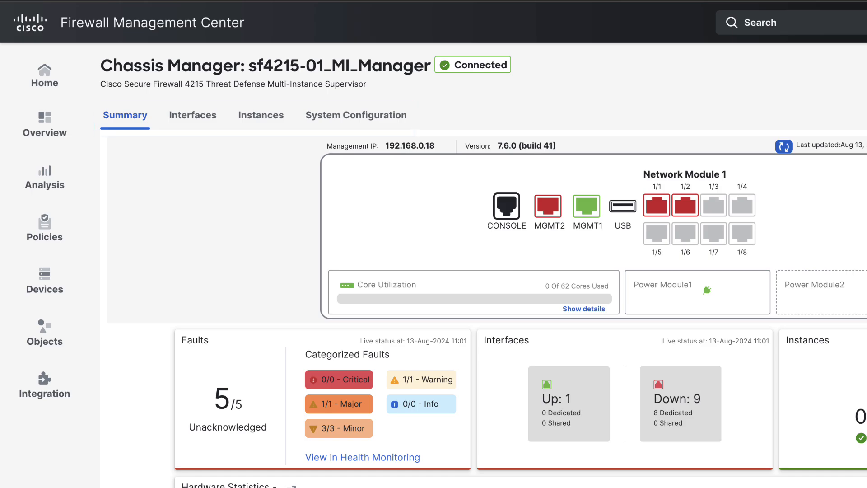
{"action": "scroll", "scroll_direction": "down", "scroll_amount": 3}
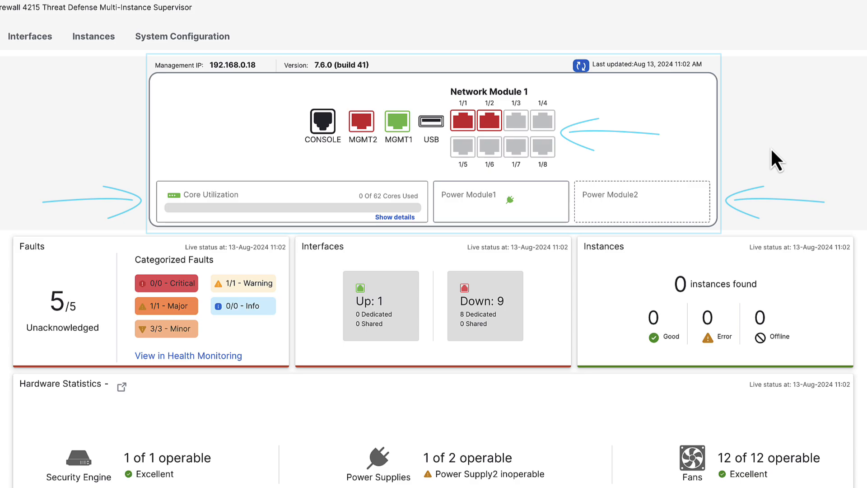
{"action": "scroll", "scroll_direction": "down", "scroll_amount": 3}
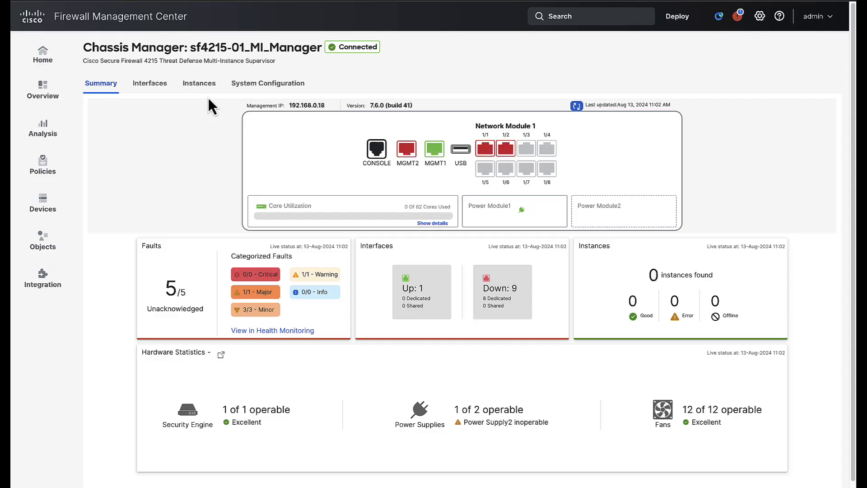
{"action": "left_click", "coordinate": [199, 83]}
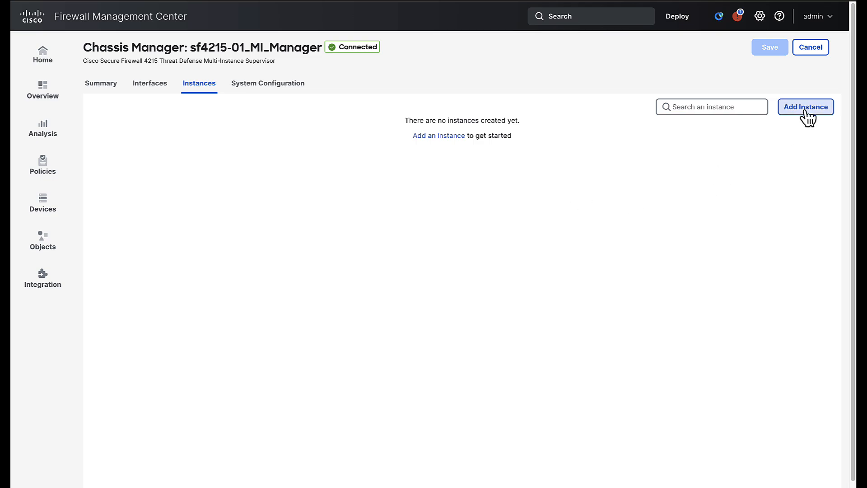
Add a new instance, accept the Cisco General Terms agreement and reach Instance Configuration
{"action": "left_click", "coordinate": [804, 107]}
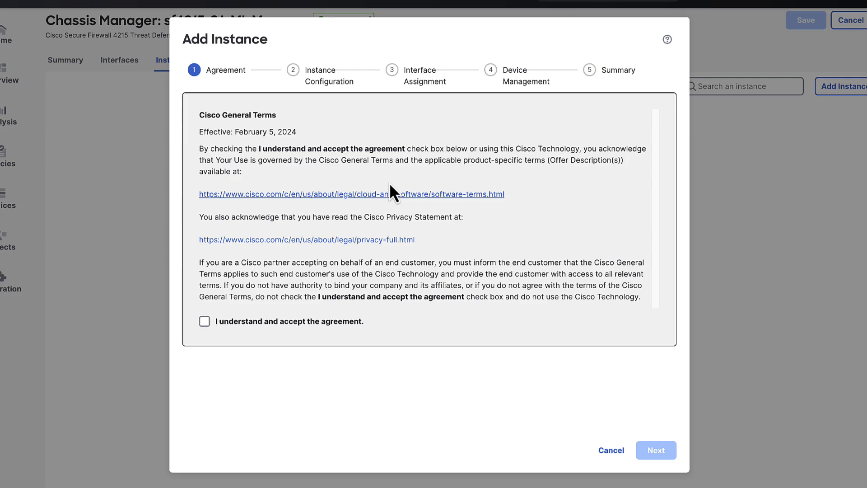
{"action": "left_click", "coordinate": [205, 321]}
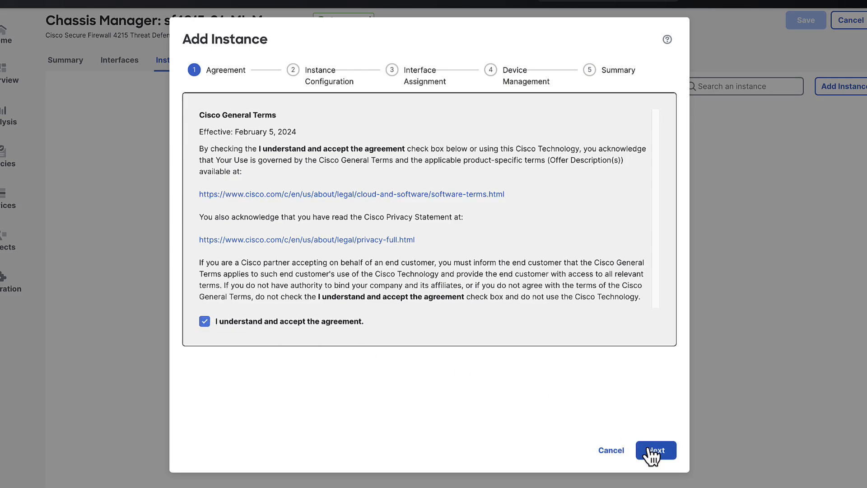
{"action": "left_click", "coordinate": [656, 449]}
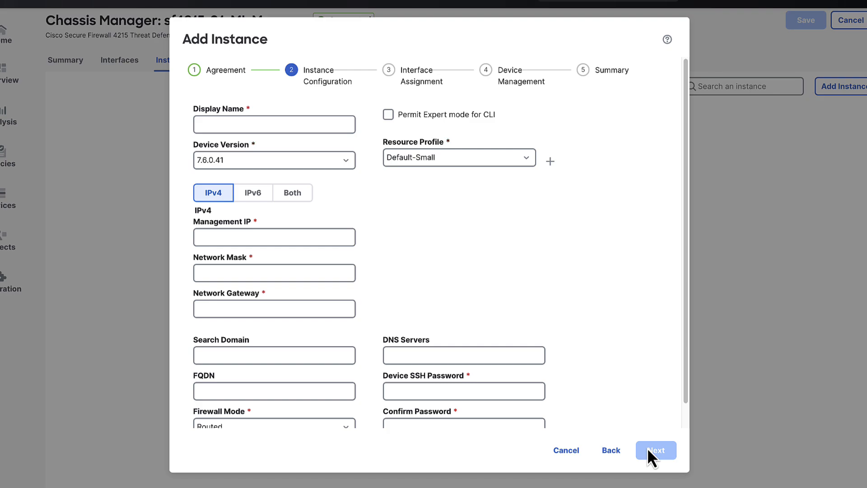
Give the new instance the display name cntr-ftd01
{"action": "left_click", "coordinate": [275, 123]}
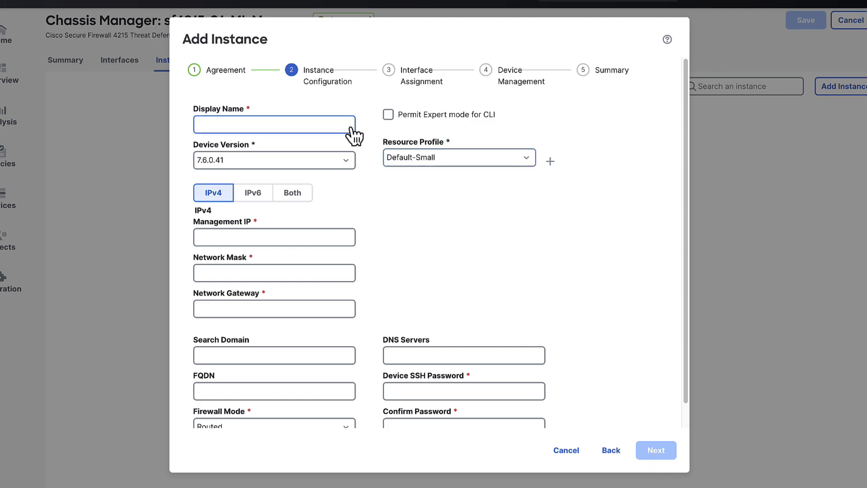
{"action": "type", "text": "cntr"}
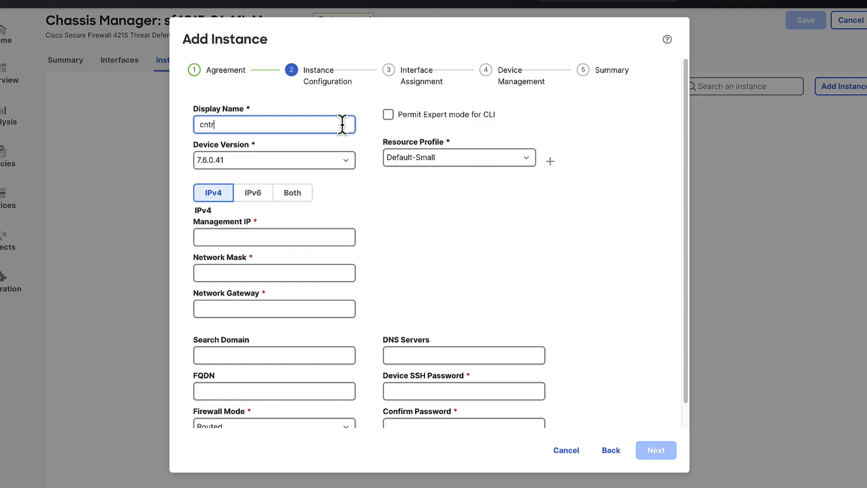
{"action": "type", "text": "-ftd"}
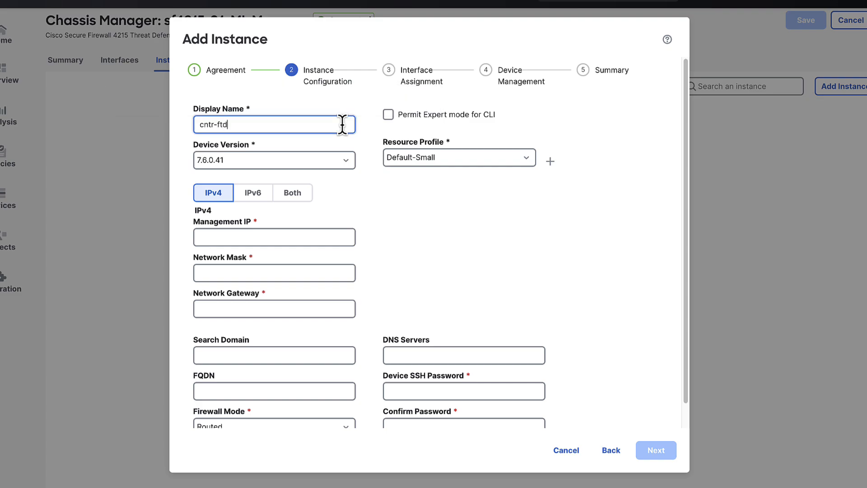
{"action": "type", "text": "01"}
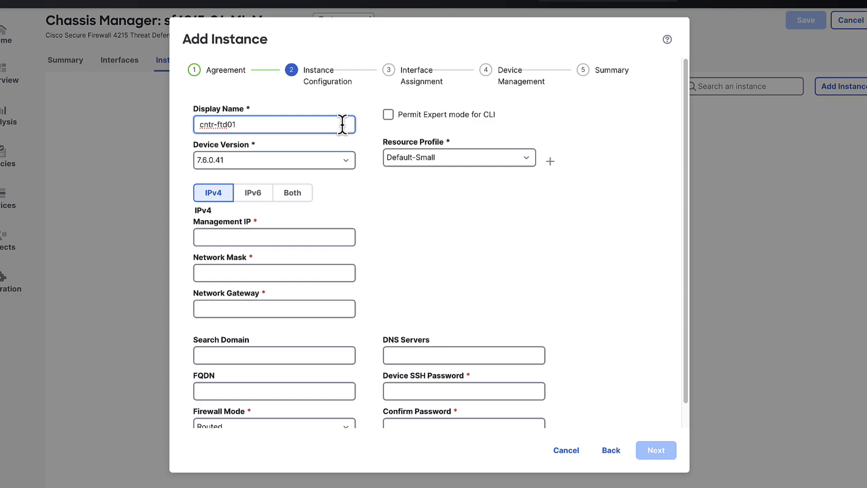
Set management IP 192.168.0.19, mask 255.255.255.x, gateway 192.168.0.1, keep Default-Small profile and continue
{"action": "left_click", "coordinate": [273, 236]}
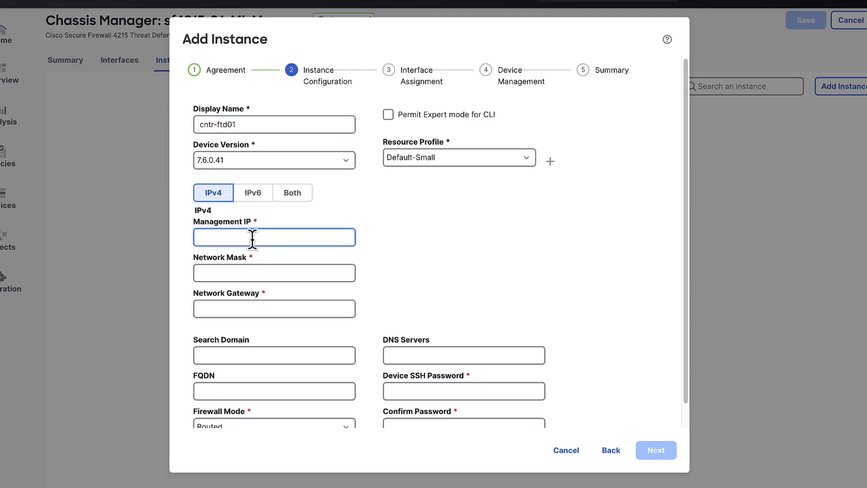
{"action": "type", "text": "192.168.0.19"}
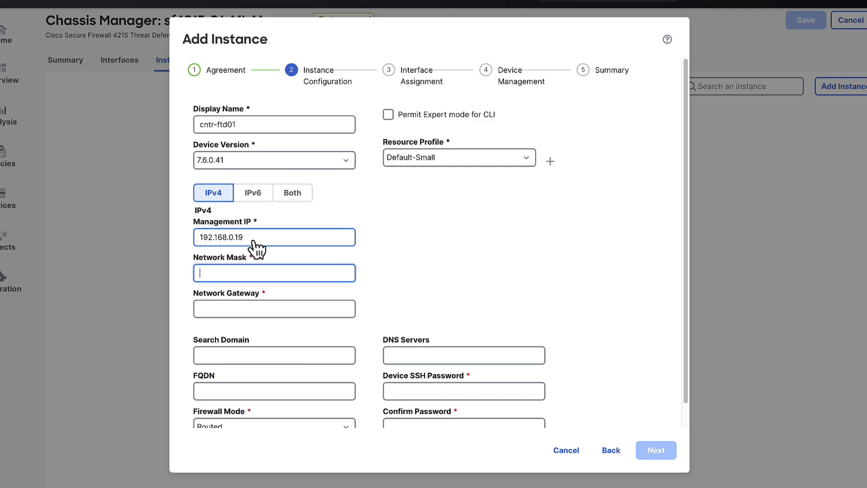
{"action": "type", "text": "255.255.255."}
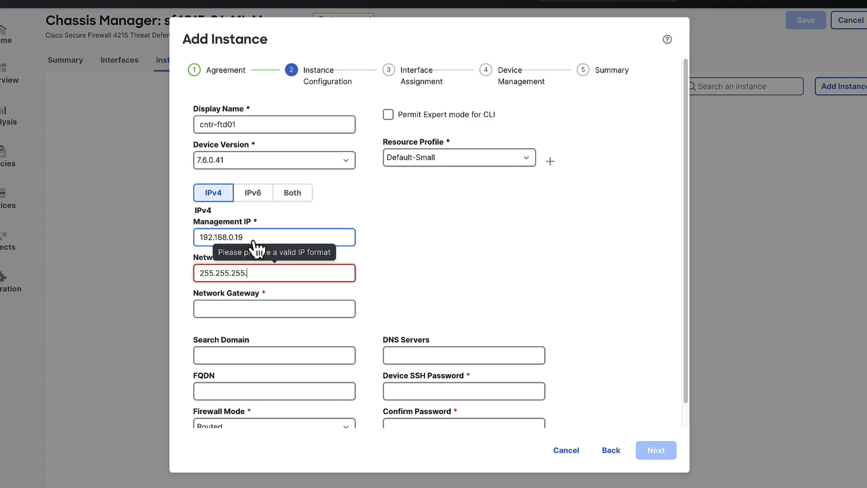
{"action": "type", "text": "192.168.0.1"}
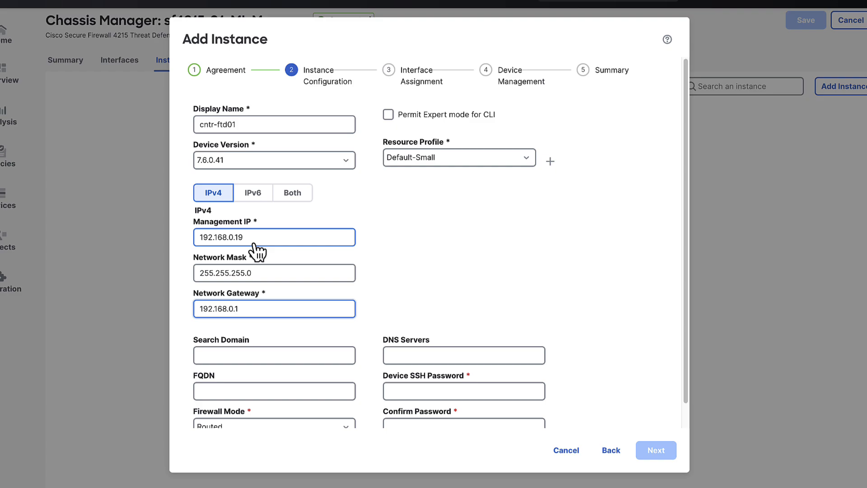
{"action": "left_click", "coordinate": [458, 157]}
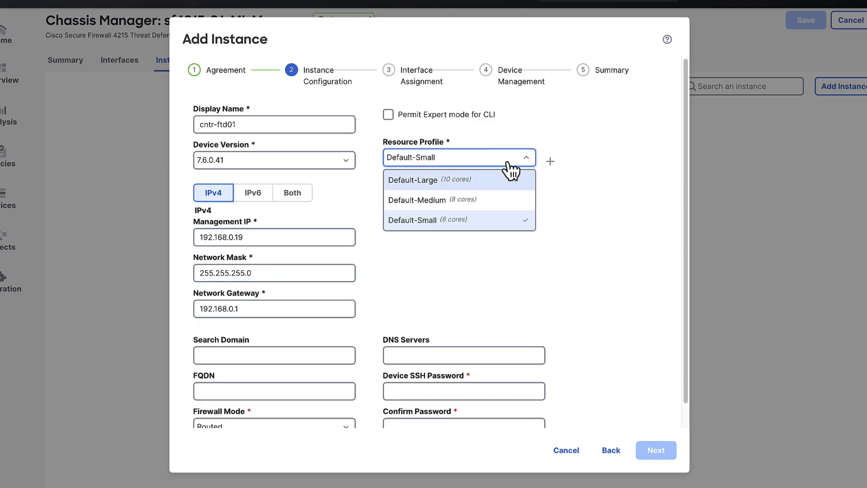
{"action": "mouse_move", "coordinate": [476, 232]}
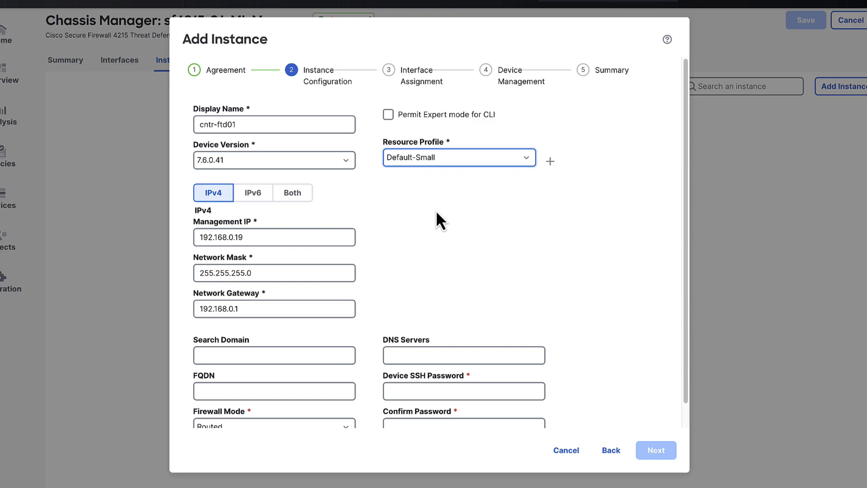
{"action": "mouse_move", "coordinate": [434, 265]}
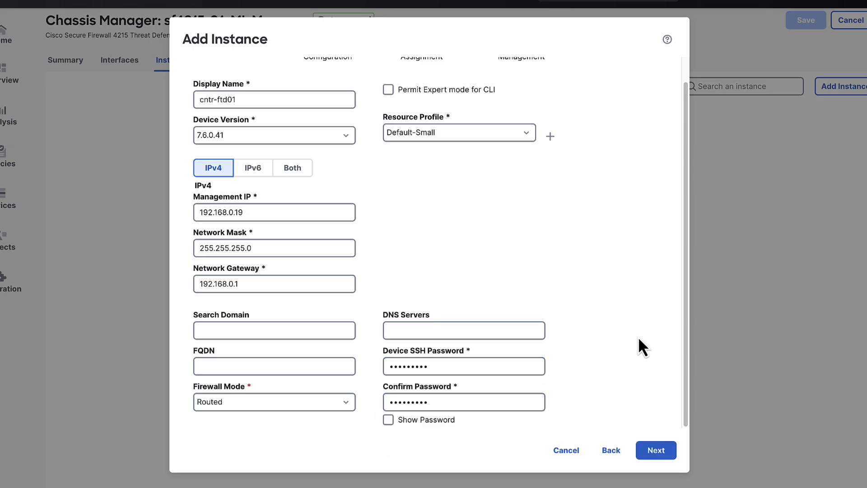
{"action": "left_click", "coordinate": [655, 449]}
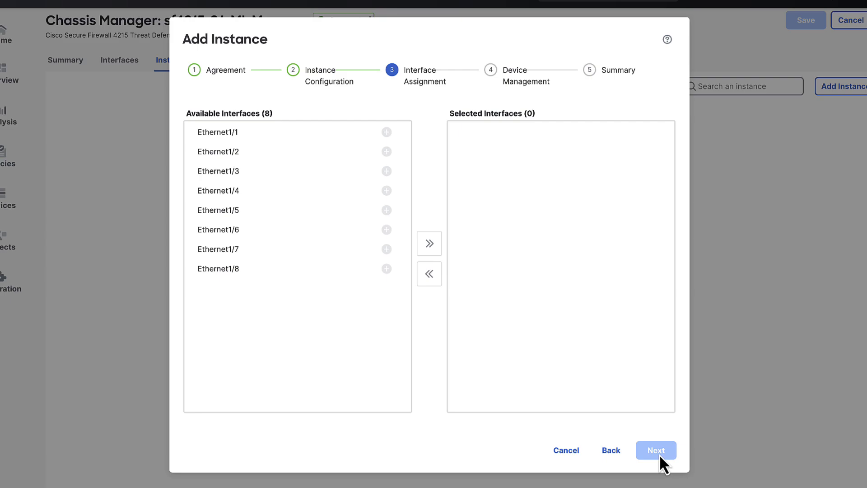
{"action": "mouse_move", "coordinate": [527, 384]}
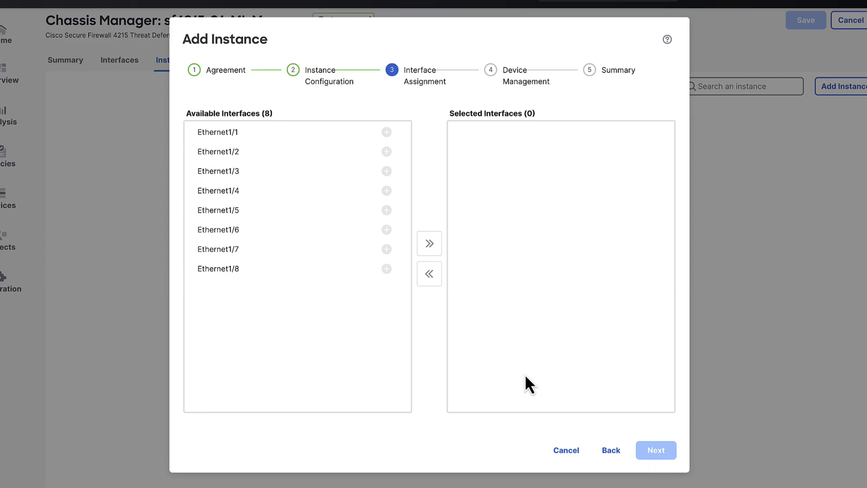
Assign Ethernet1/1 and Ethernet1/2 to the instance and continue to Device Management
{"action": "left_click", "coordinate": [385, 132]}
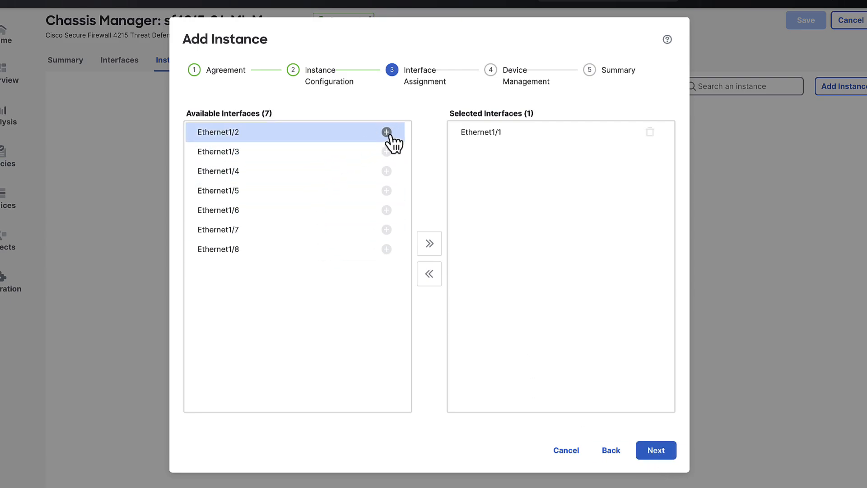
{"action": "left_click", "coordinate": [386, 132]}
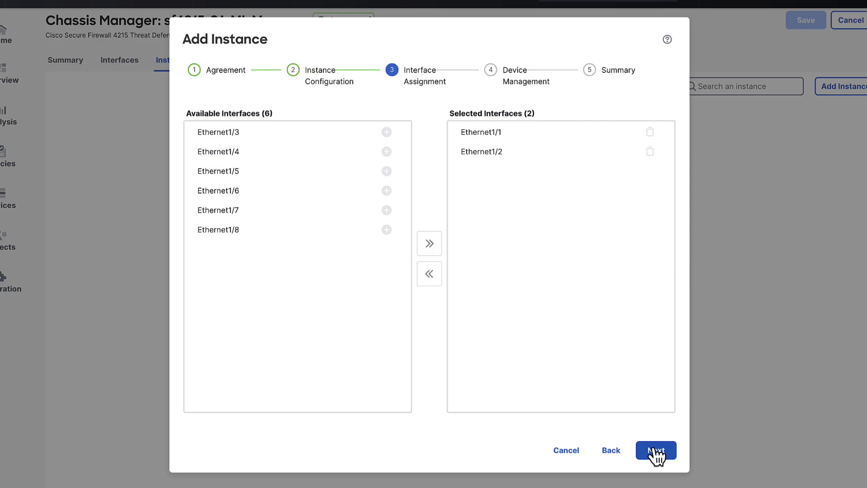
{"action": "left_click", "coordinate": [656, 450]}
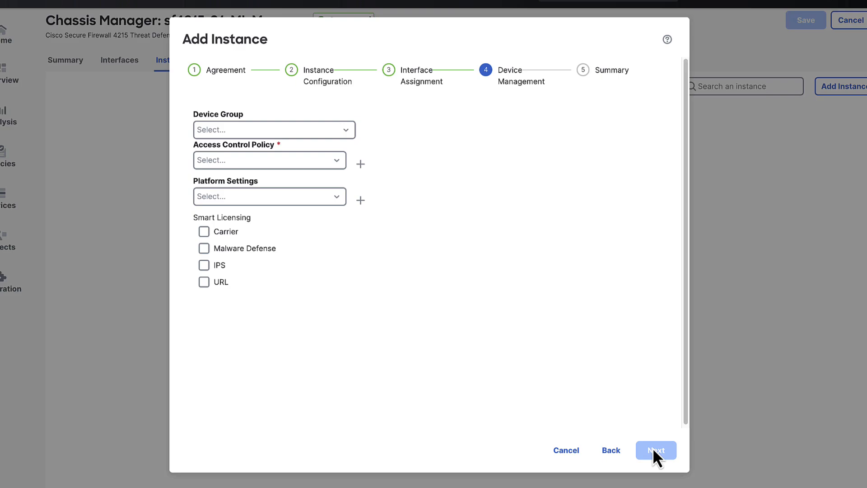
Select AC Policy with Carrier, Malware Defense, IPS and URL licenses and continue to the Summary
{"action": "left_click", "coordinate": [269, 160]}
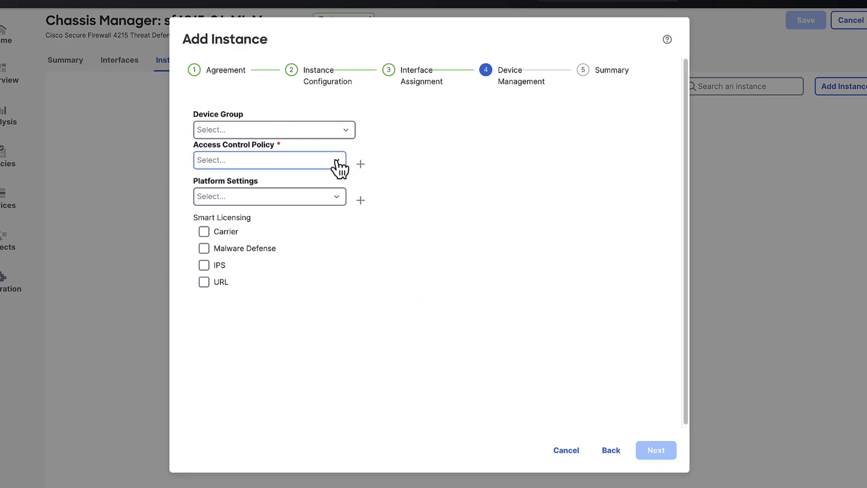
{"action": "left_click", "coordinate": [269, 159]}
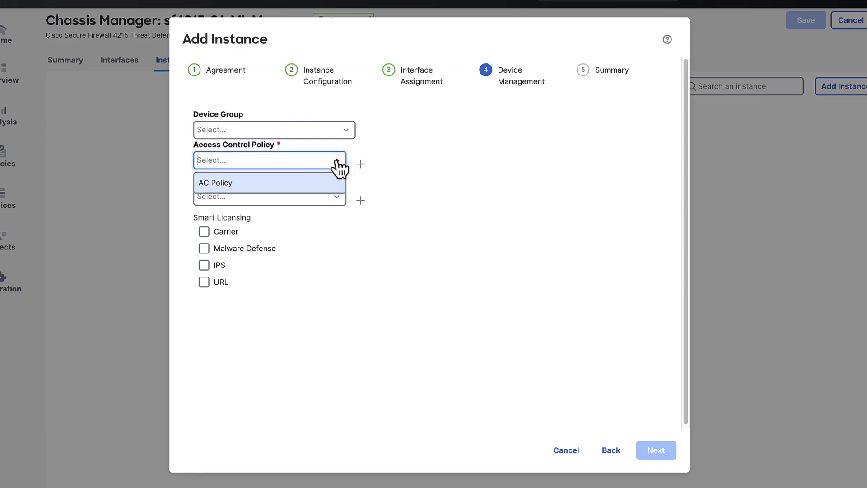
{"action": "left_click", "coordinate": [215, 182]}
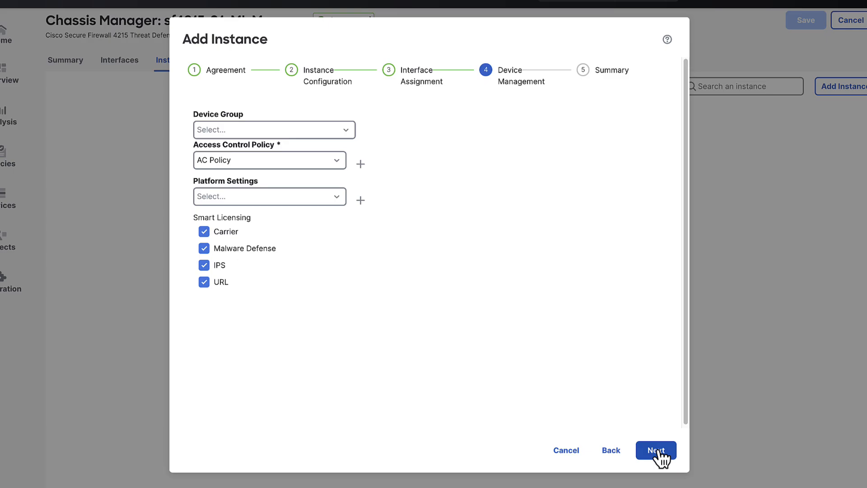
{"action": "left_click", "coordinate": [655, 450]}
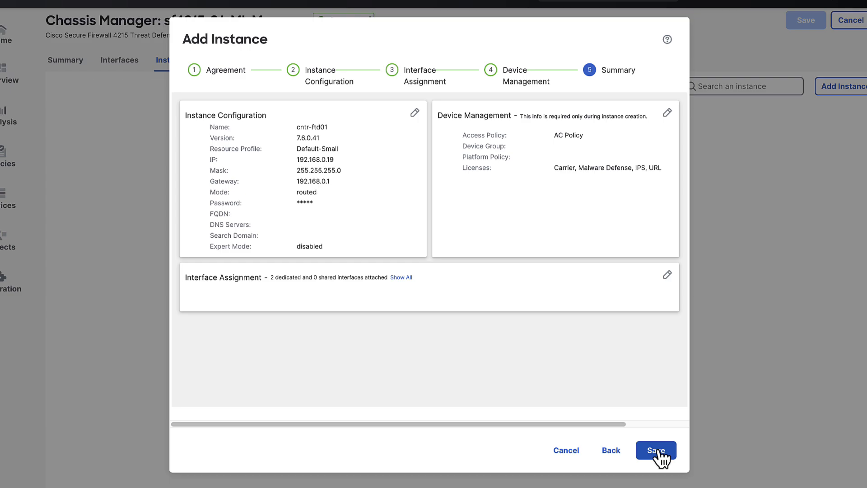
Save instance cntr-ftd01 and the chassis configuration so it awaits deployment
{"action": "left_click", "coordinate": [655, 449]}
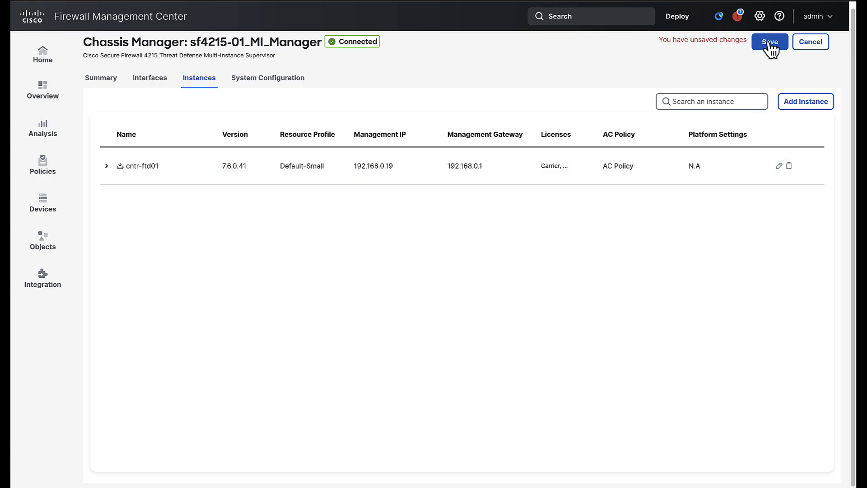
{"action": "left_click", "coordinate": [767, 42]}
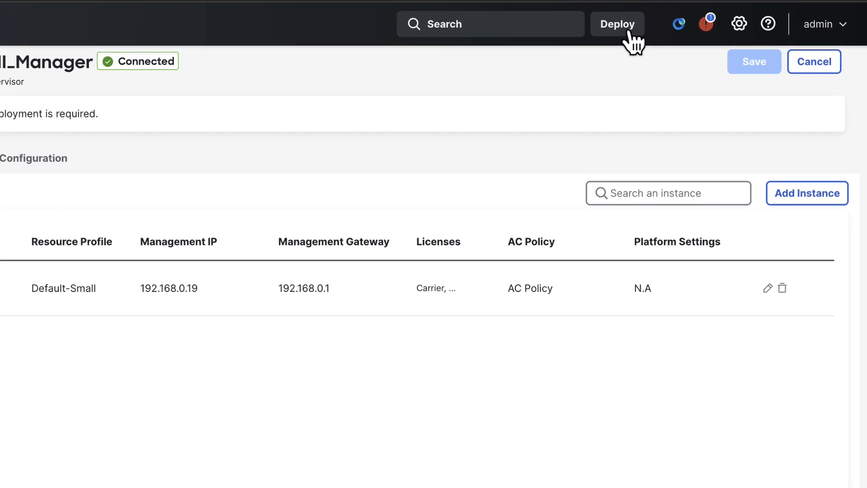
Deploy all pending changes to sf4215-01_MI_Manager and confirm cntr-ftd01 appears in Device Management
{"action": "left_click", "coordinate": [616, 23]}
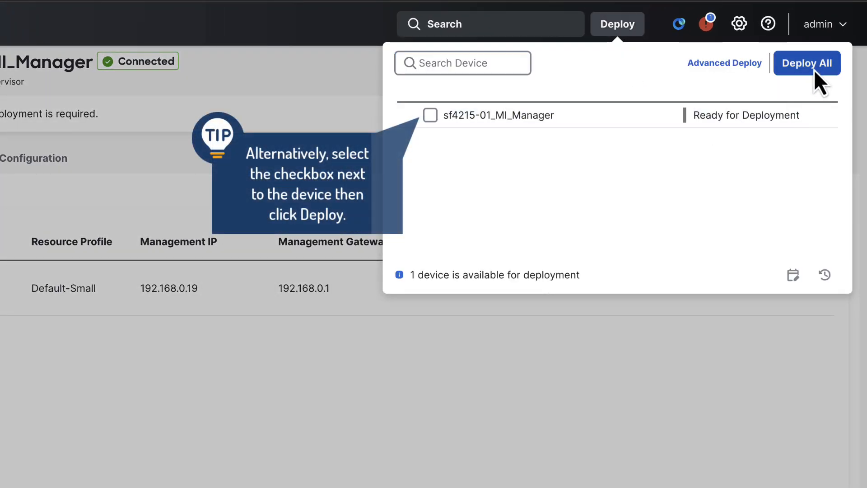
{"action": "left_click", "coordinate": [806, 62]}
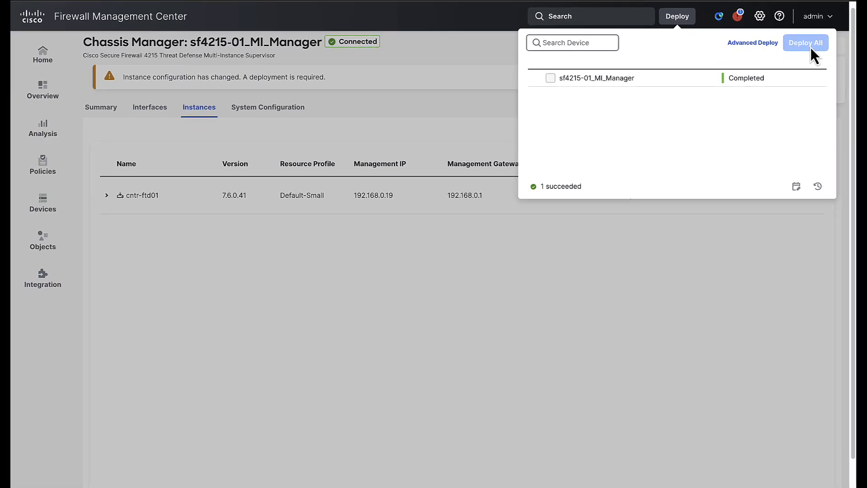
{"action": "left_click", "coordinate": [737, 16]}
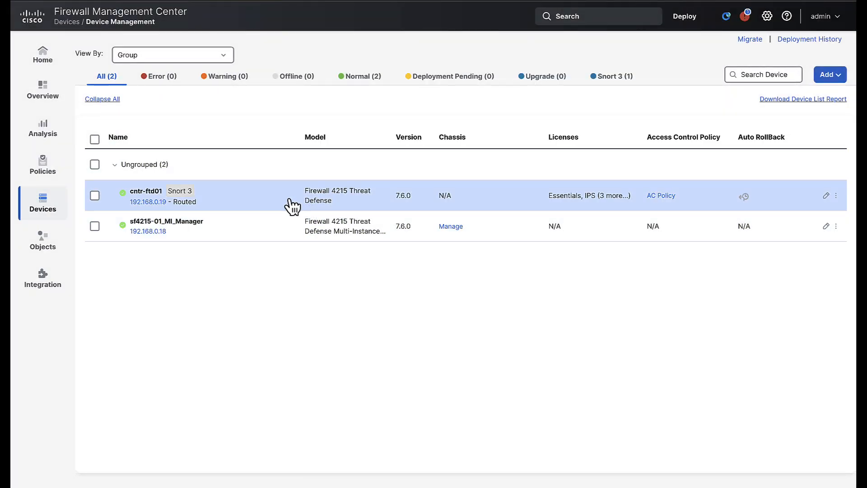
{"action": "mouse_move", "coordinate": [337, 195]}
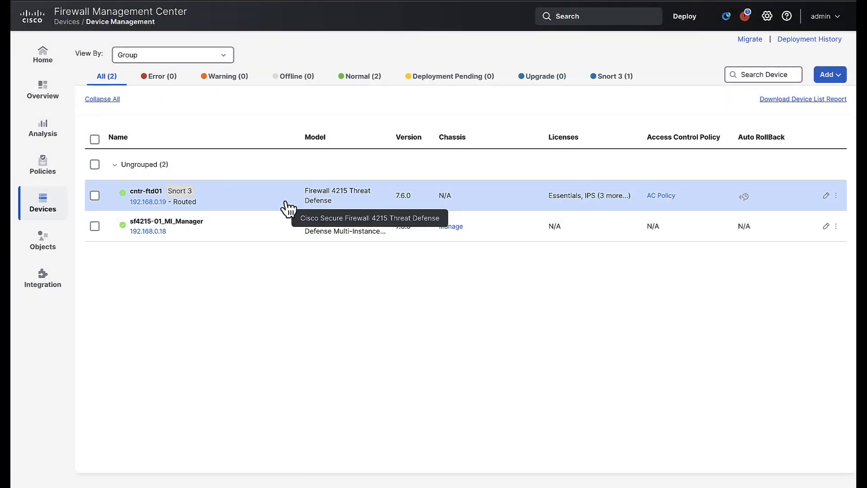